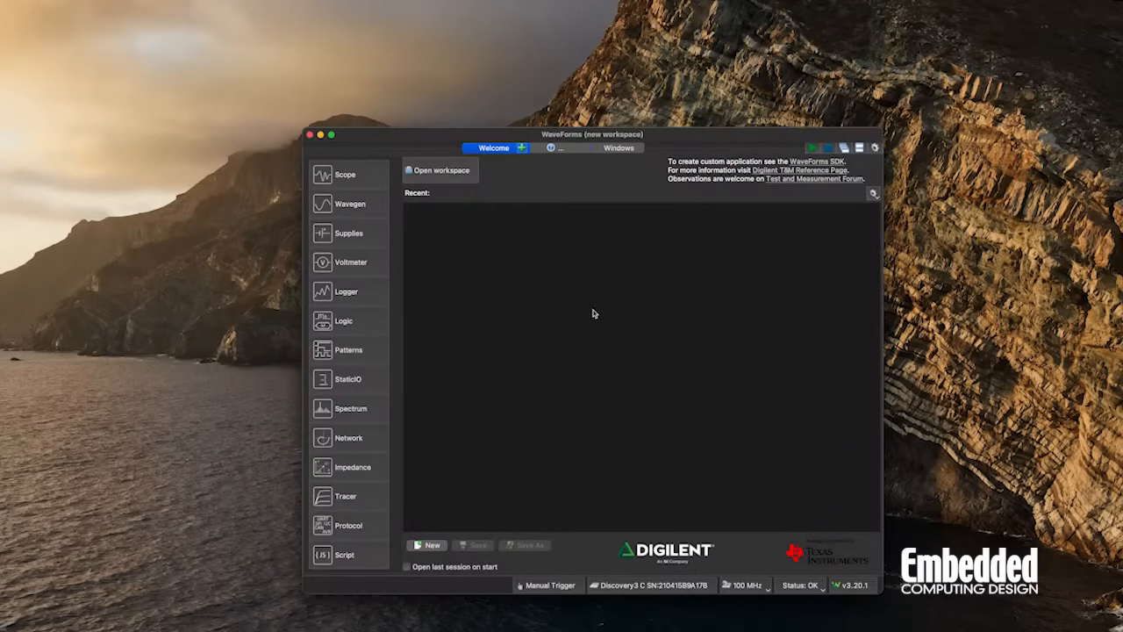
mouse_move(596, 310)
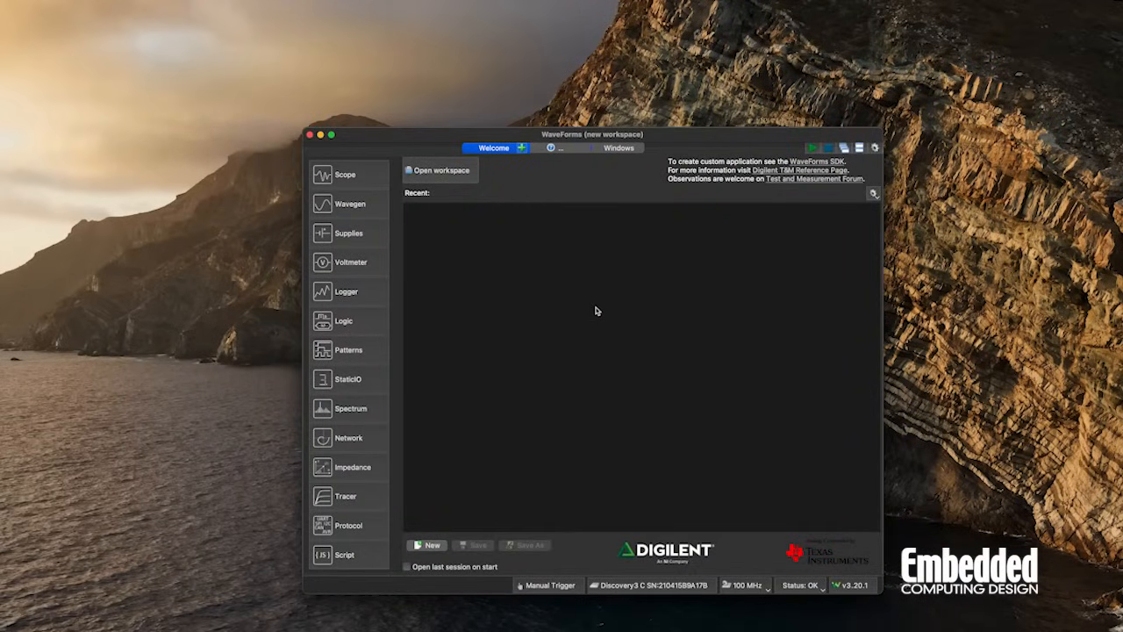
mouse_move(592, 314)
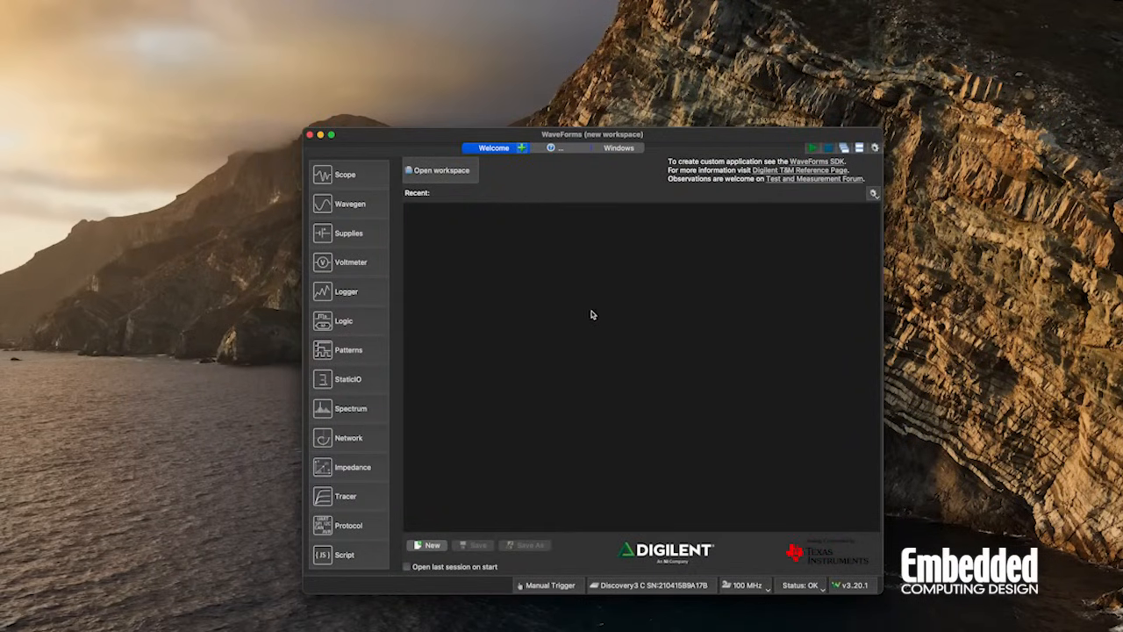
mouse_move(341, 174)
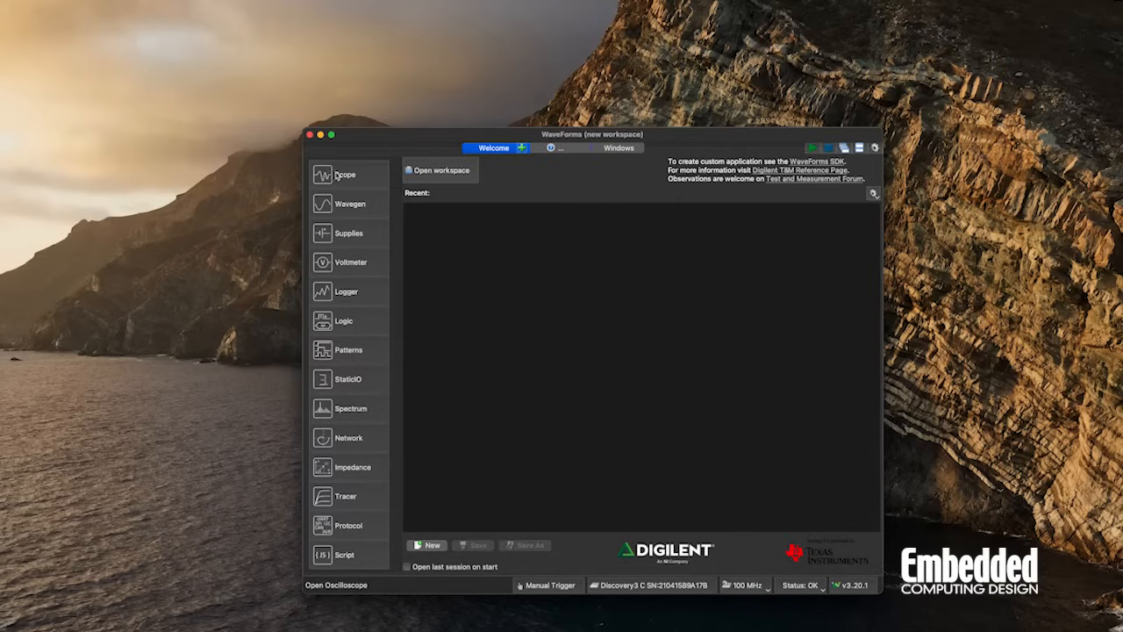
Open Scope 1 from the Welcome page and run continuous acquisition, showing a flat channel 1 trace.
left_click(345, 174)
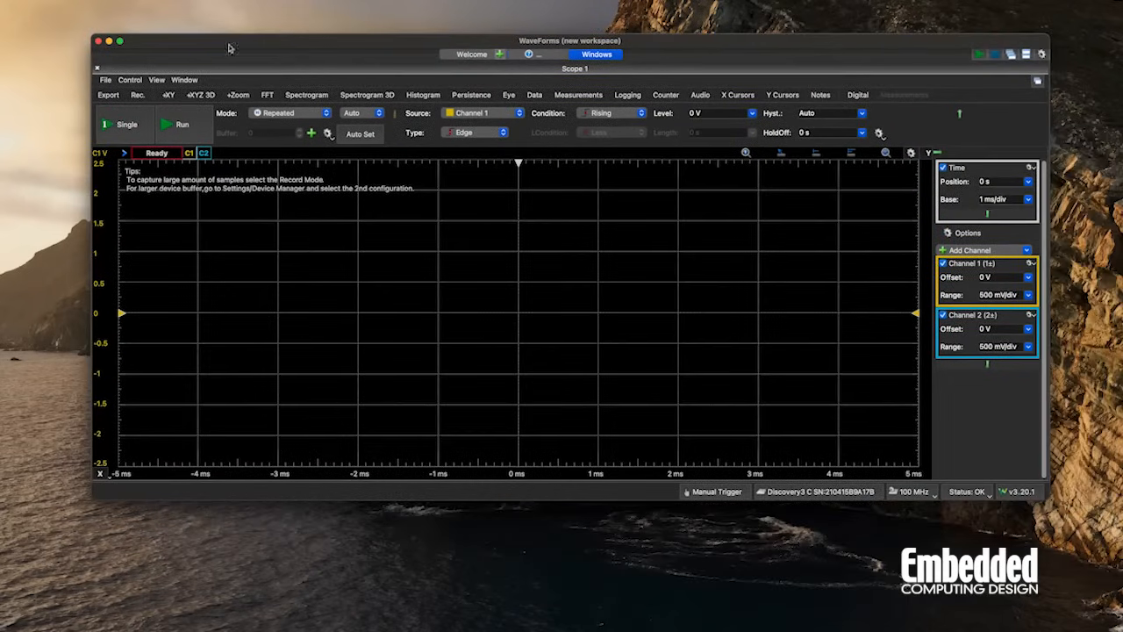
left_click(180, 124)
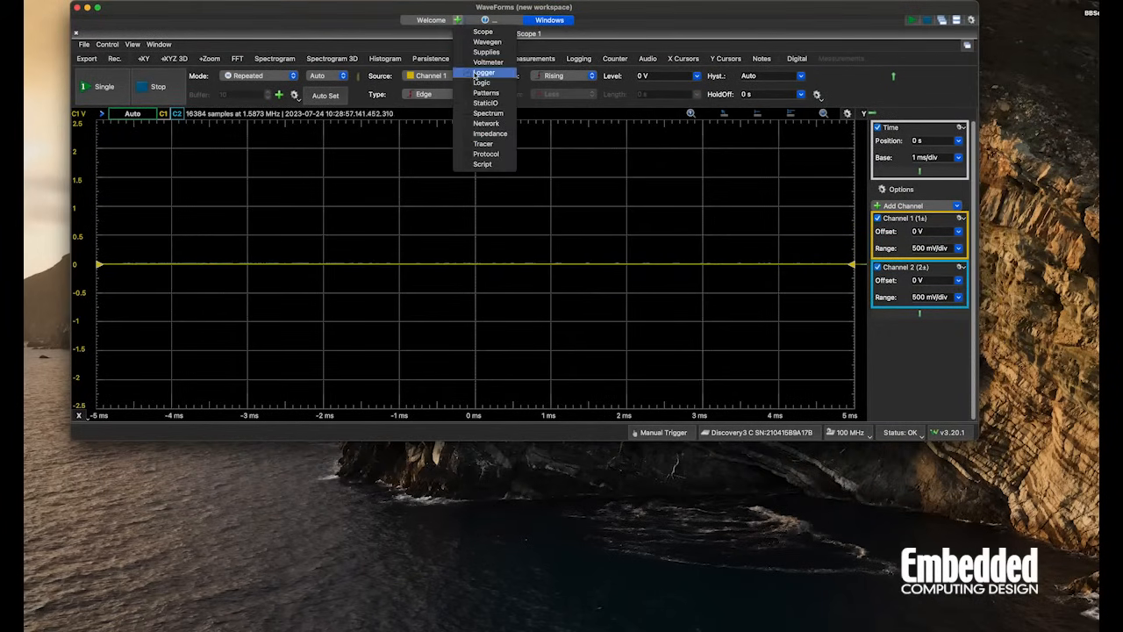
Open Wavegen and run Channel 1's 1 V, 1 kHz sine, visible on the scope.
left_click(482, 31)
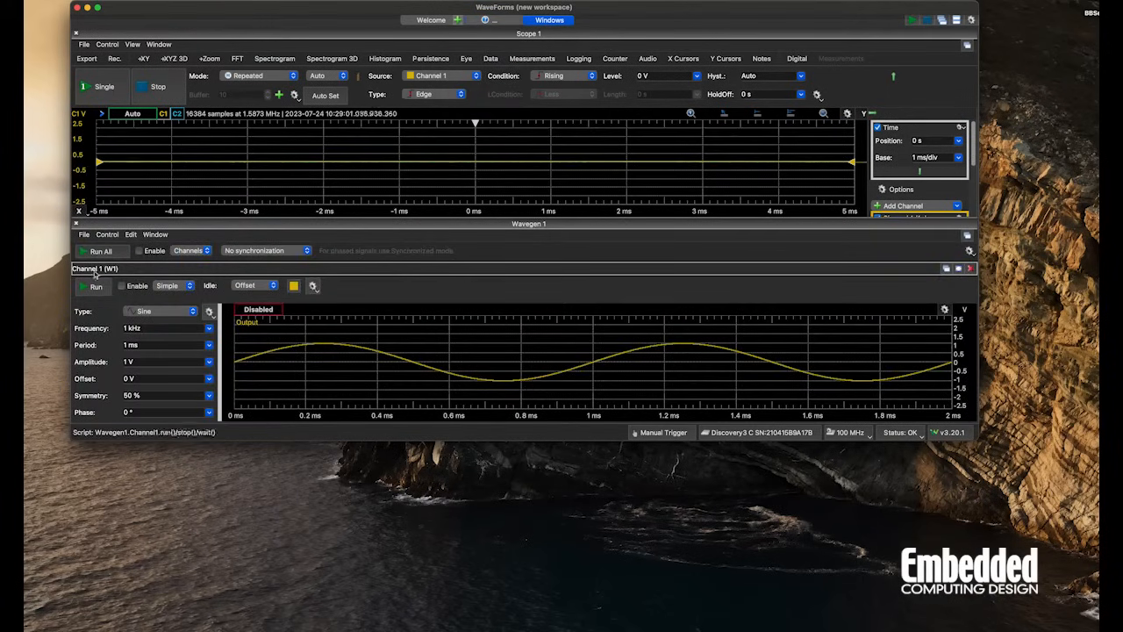
left_click(92, 286)
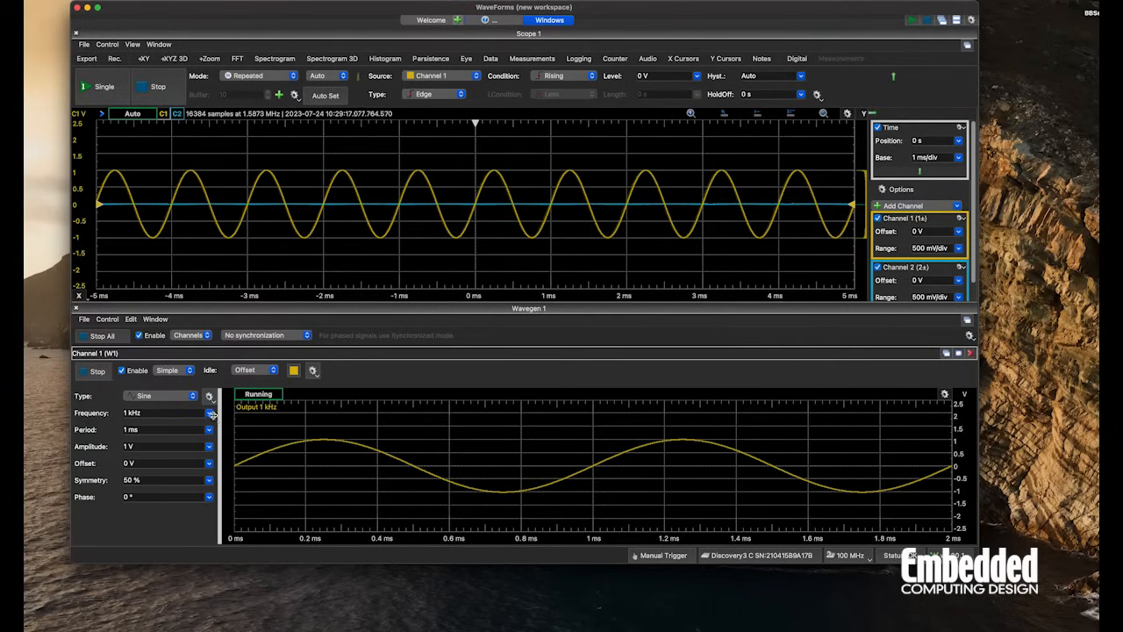
left_click(209, 413)
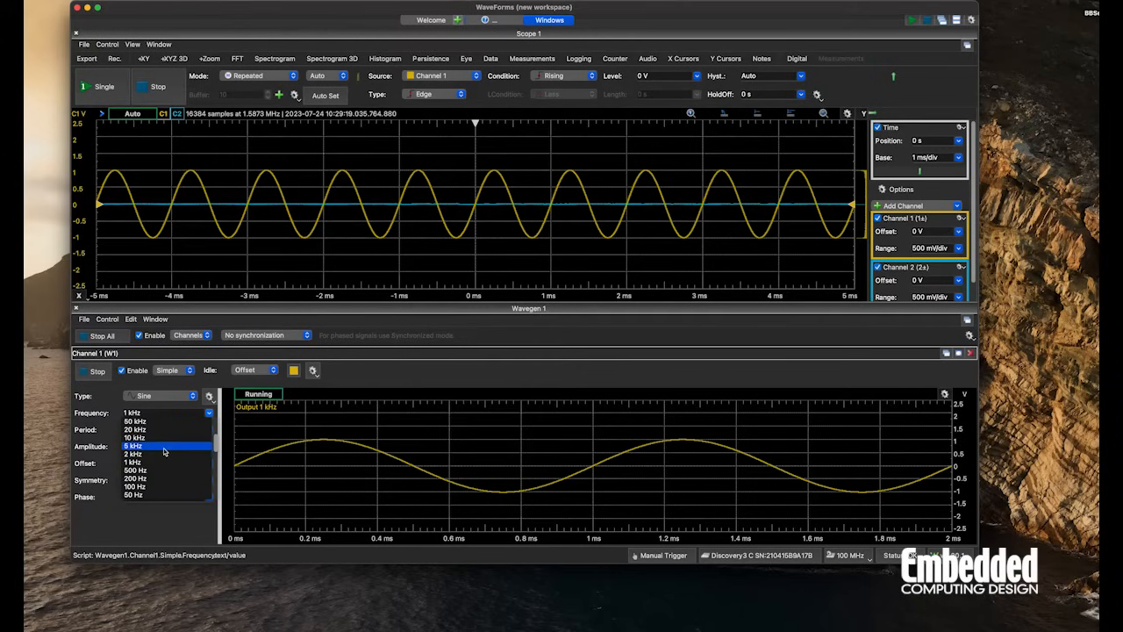
left_click(134, 446)
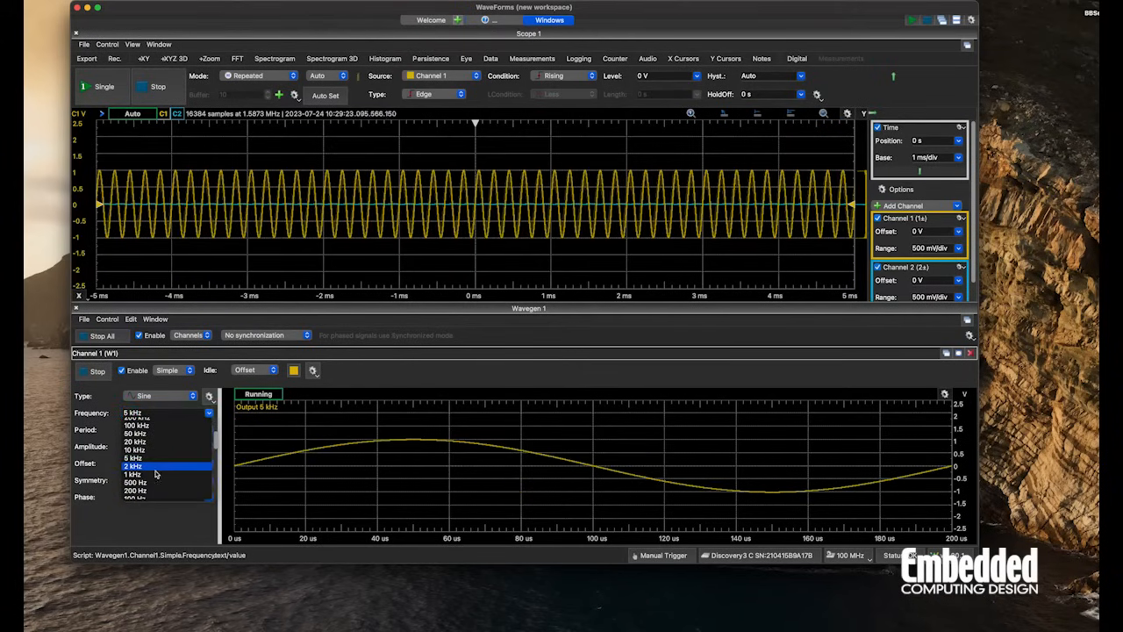
left_click(131, 475)
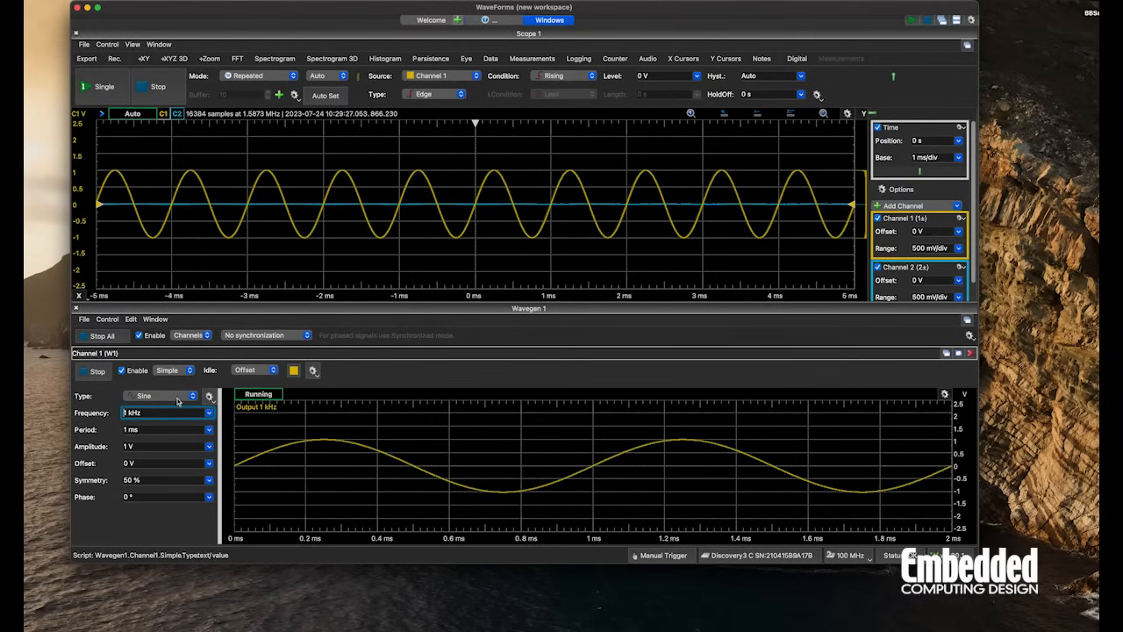
Change Channel 1 (W1) waveform type from Sine to Square.
left_click(162, 396)
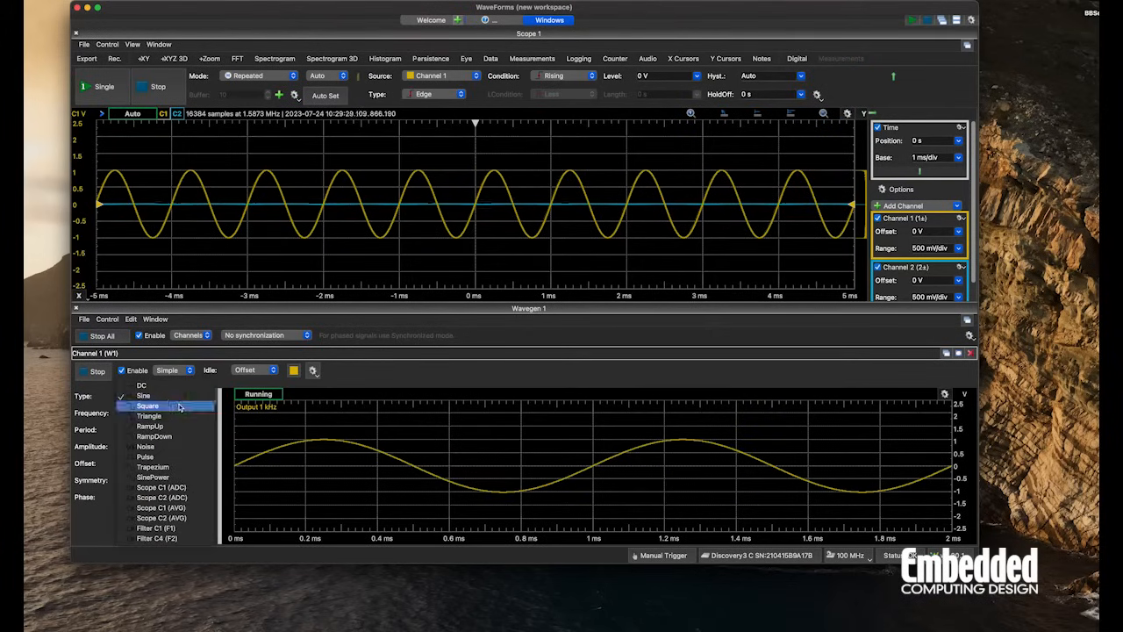
left_click(148, 406)
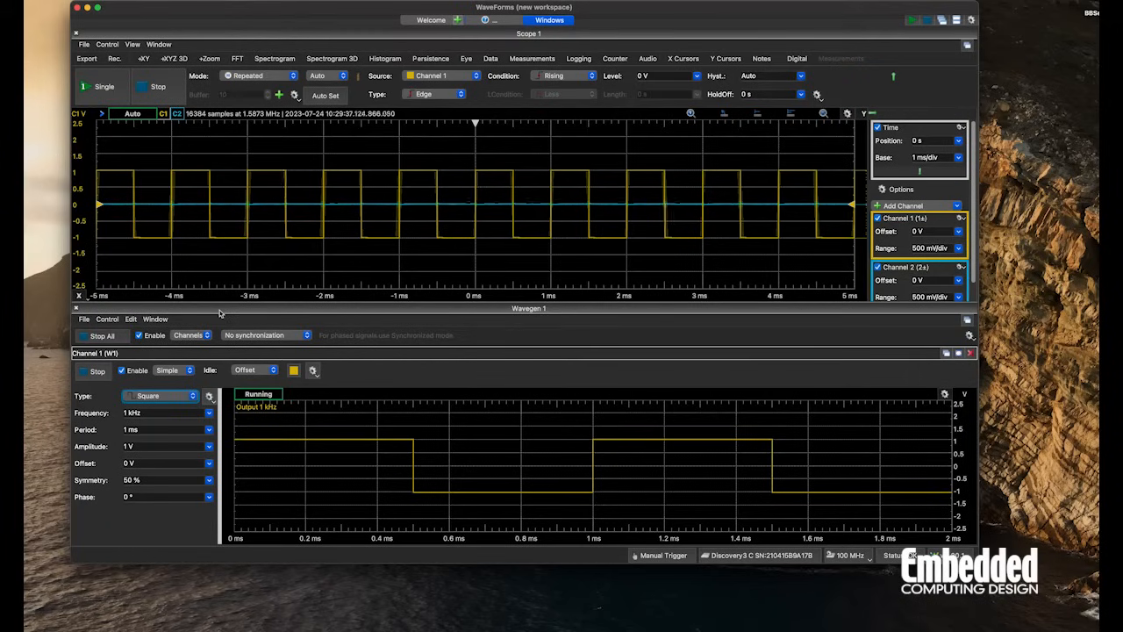
mouse_move(243, 317)
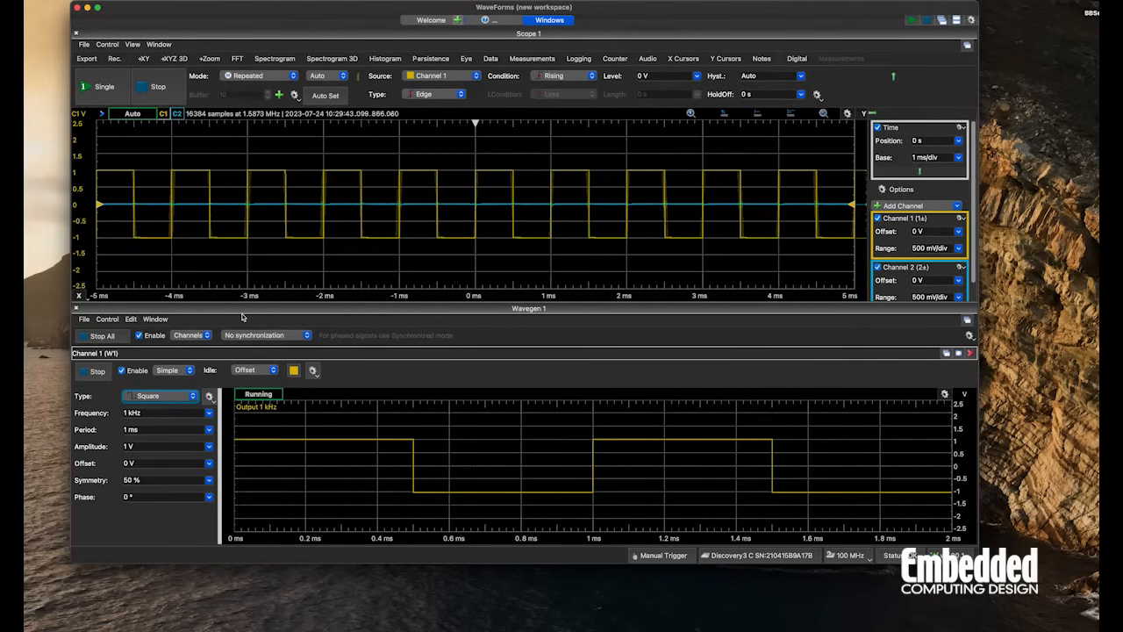
mouse_move(193, 359)
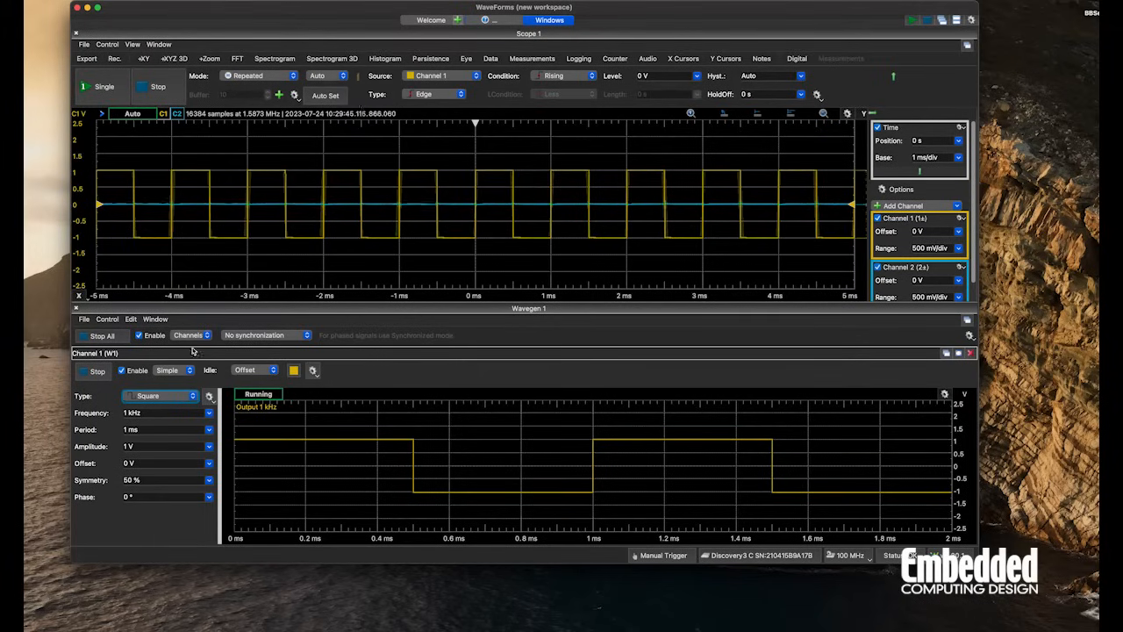
Enable Channel 2 (W2) and run both the square wave and W2's 1 kHz sine.
left_click(189, 335)
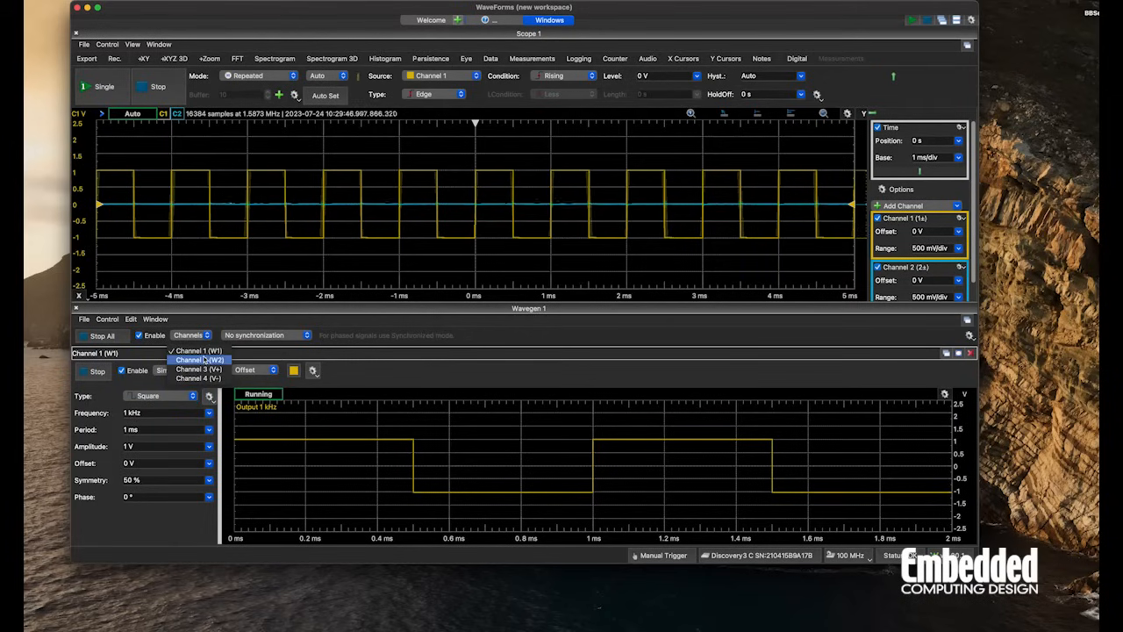
left_click(197, 359)
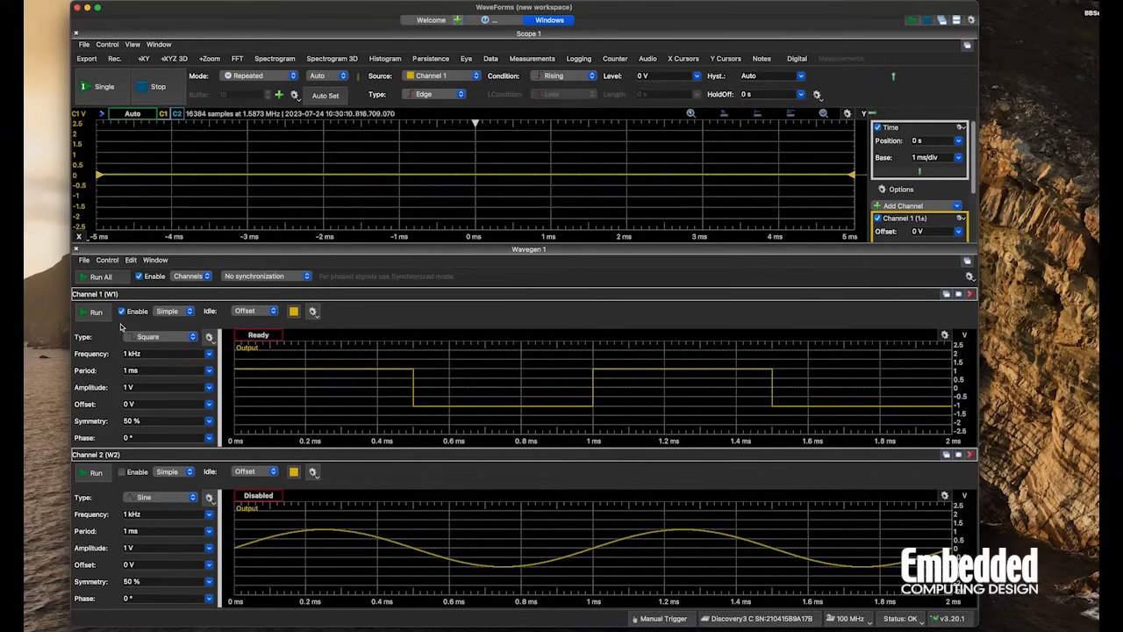
left_click(91, 313)
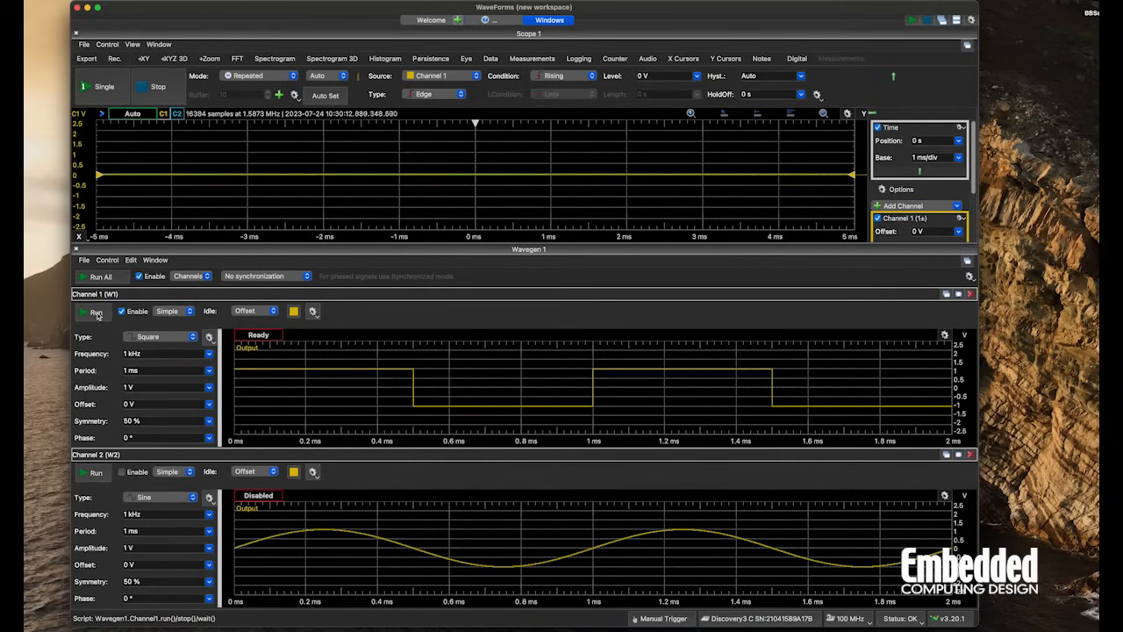
left_click(92, 313)
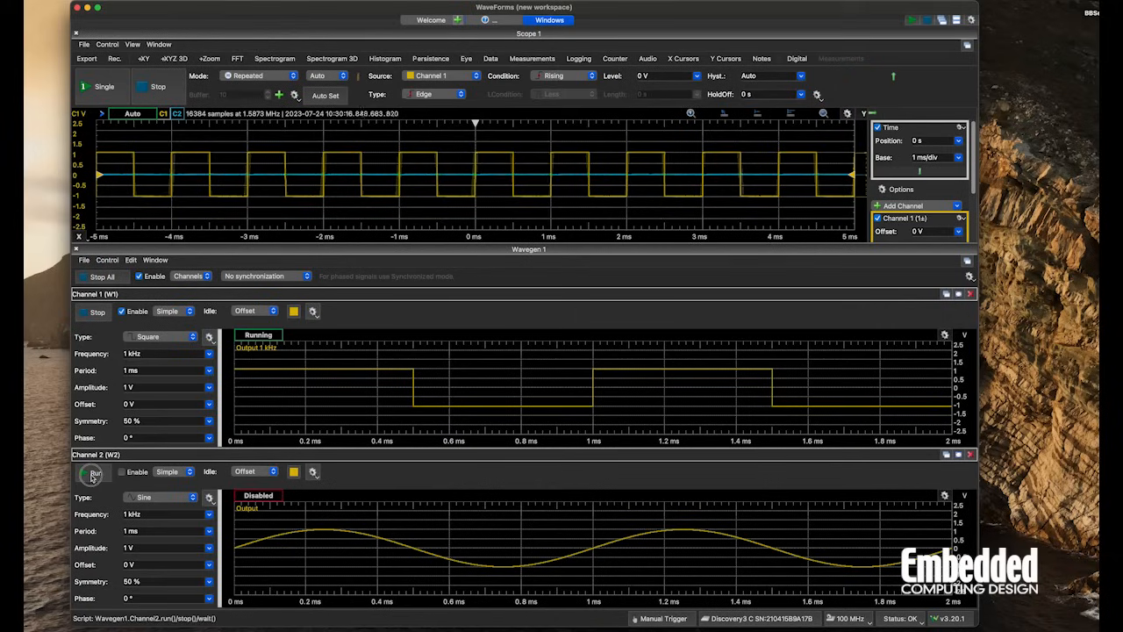
left_click(91, 472)
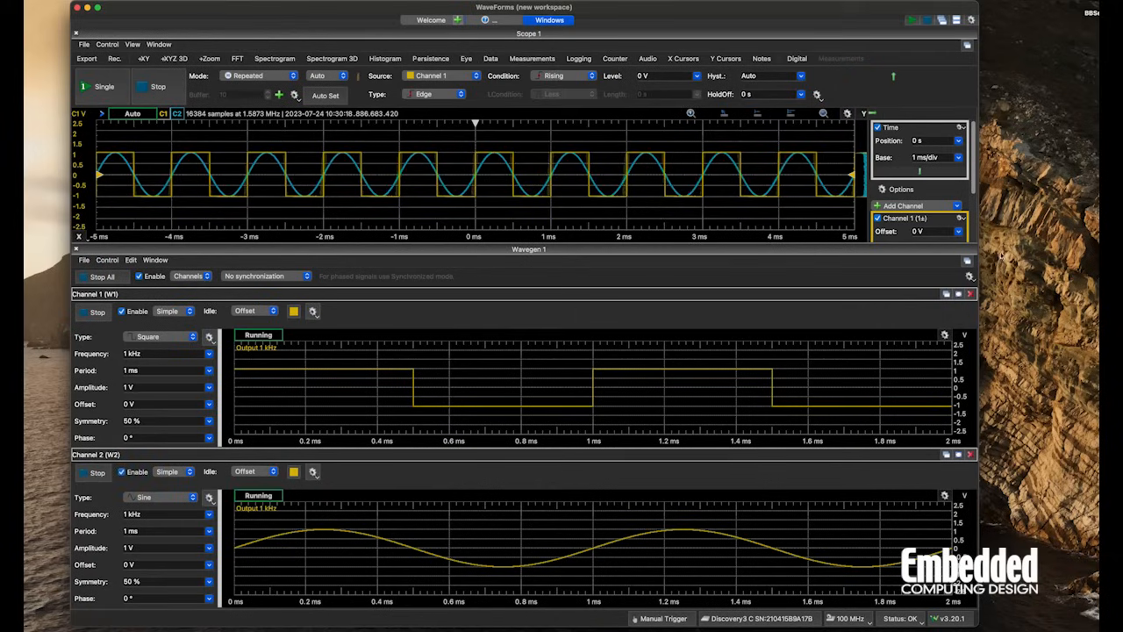